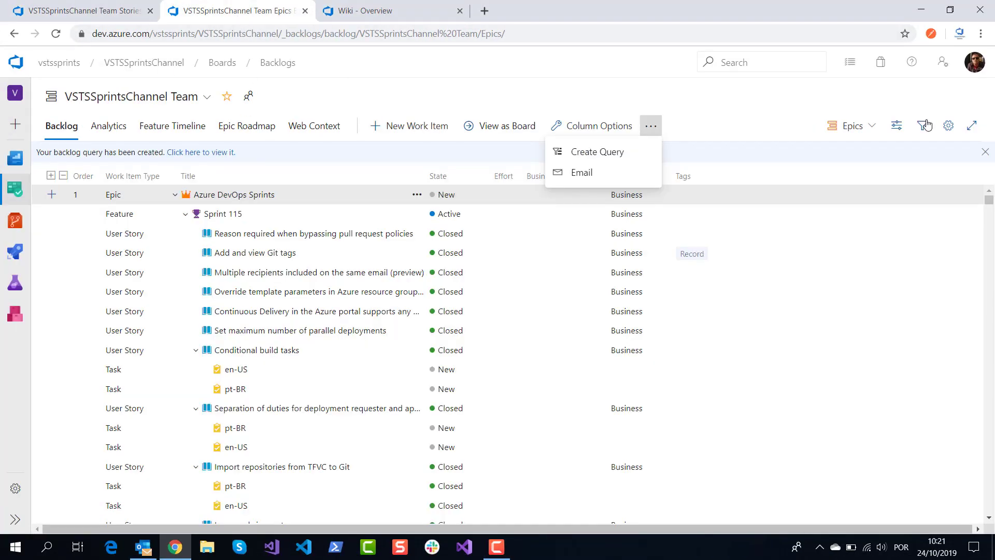
mouse_move(779, 116)
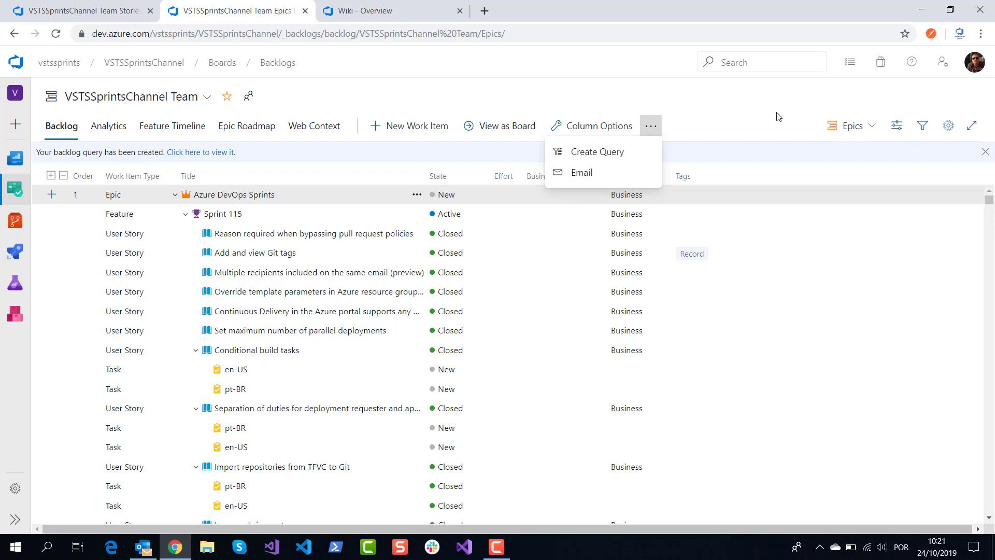
mouse_move(234, 194)
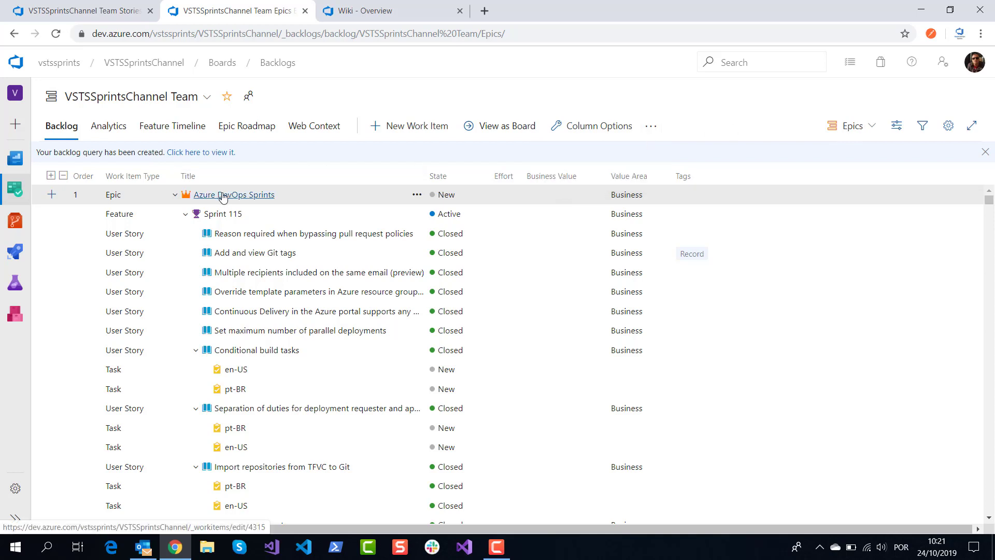
mouse_move(244, 200)
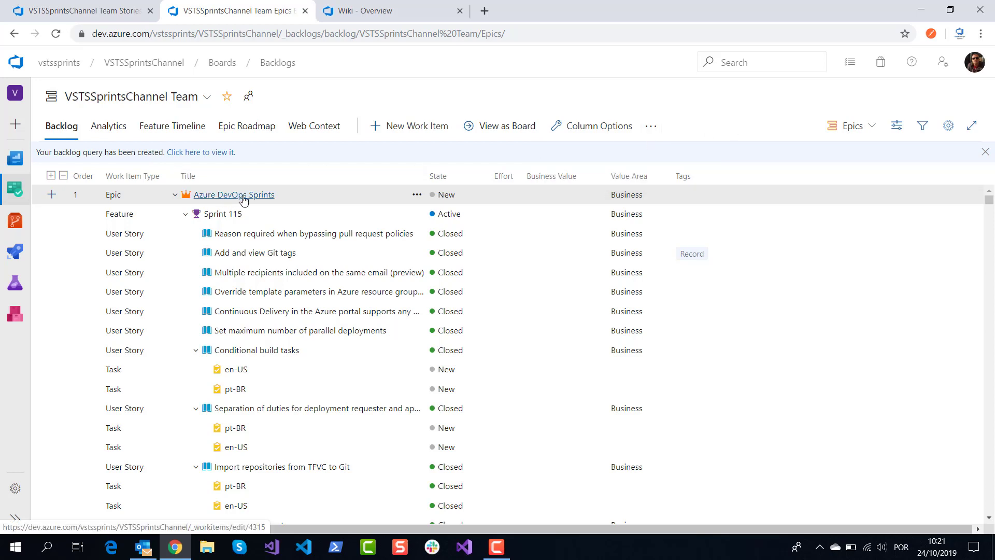
mouse_move(200, 228)
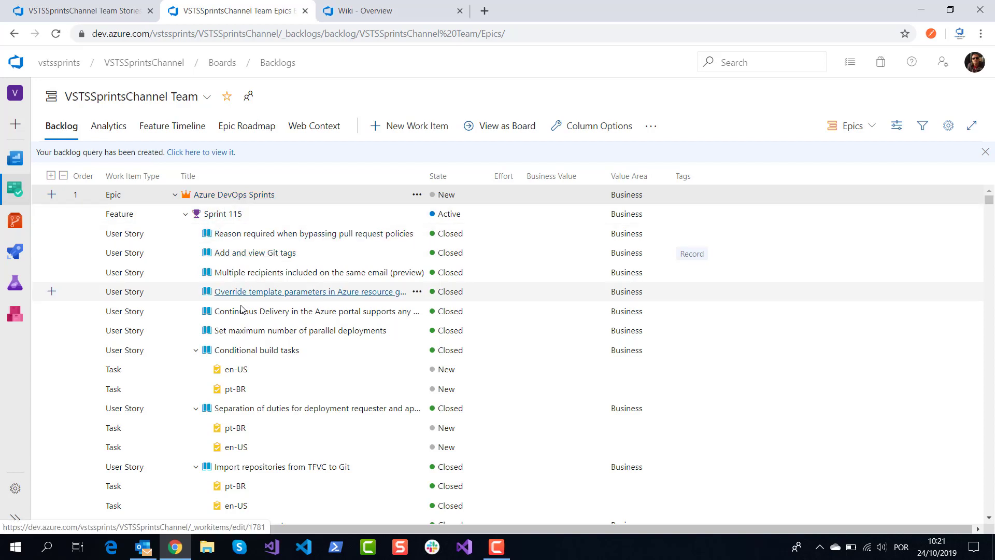
mouse_move(289, 274)
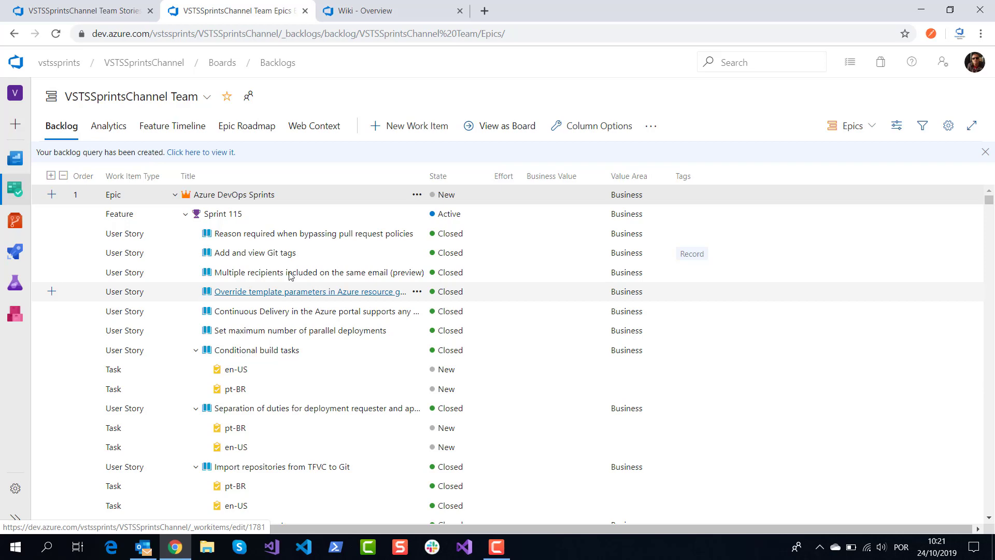
Step: Navigate from the Epics backlog to the Wiki overview and show the root wiki page's actions
click(650, 125)
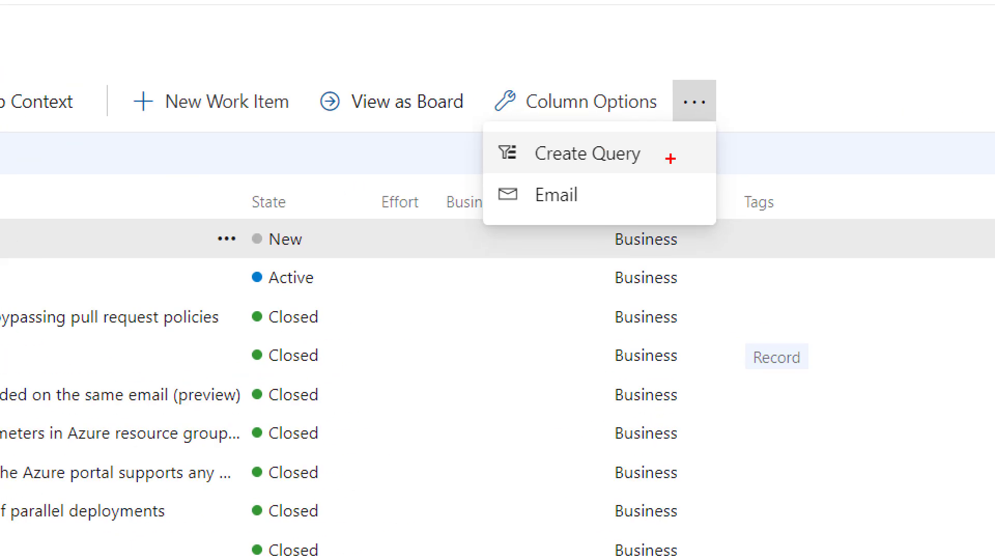
click(377, 11)
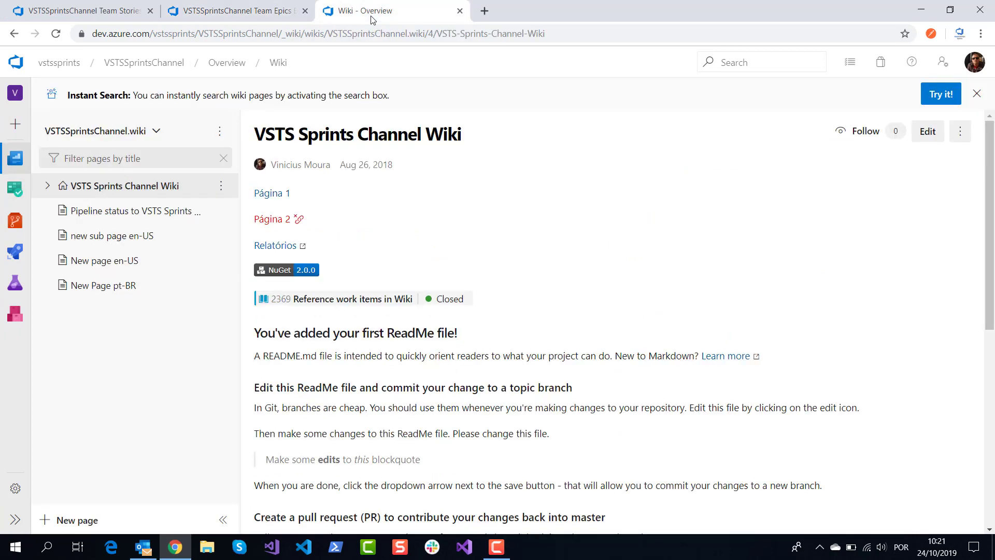
mouse_move(119, 190)
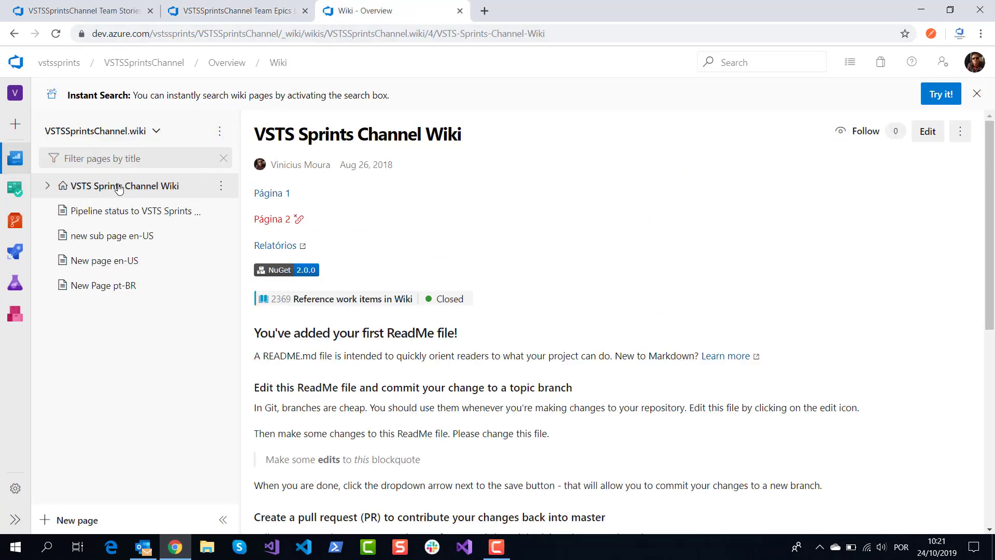
click(220, 186)
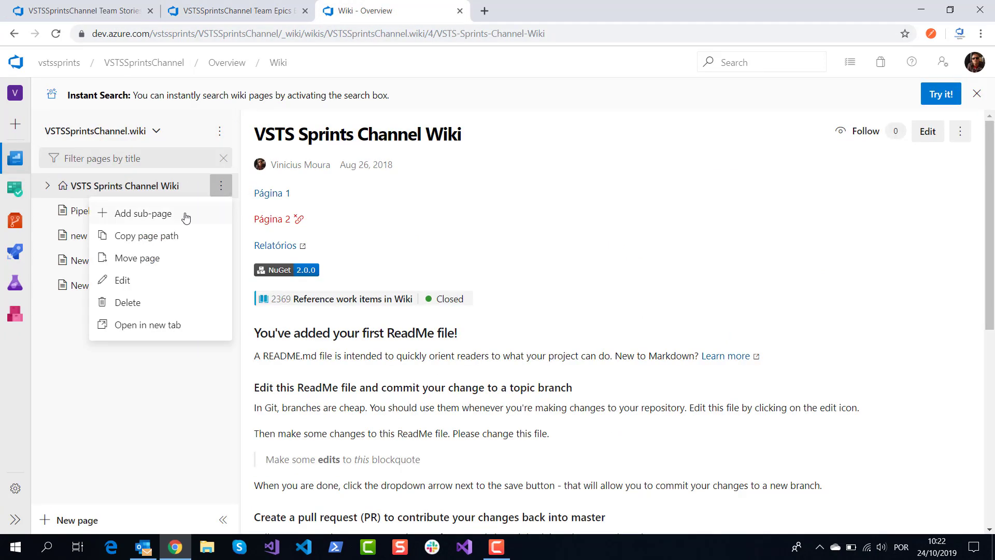
Step: Add a sub-page under the wiki root titled 'Planning' and show the editor's extra insert options
click(143, 213)
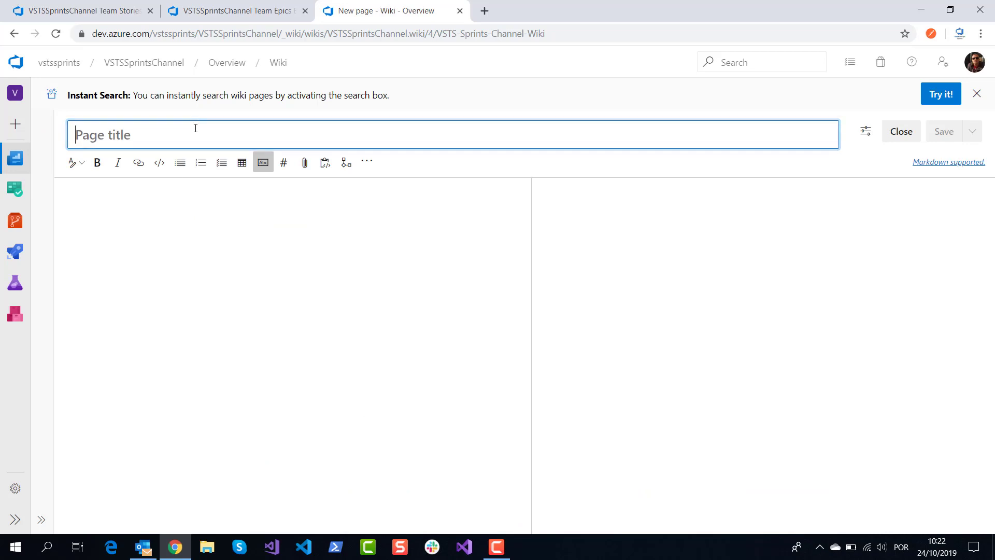
text(Plann)
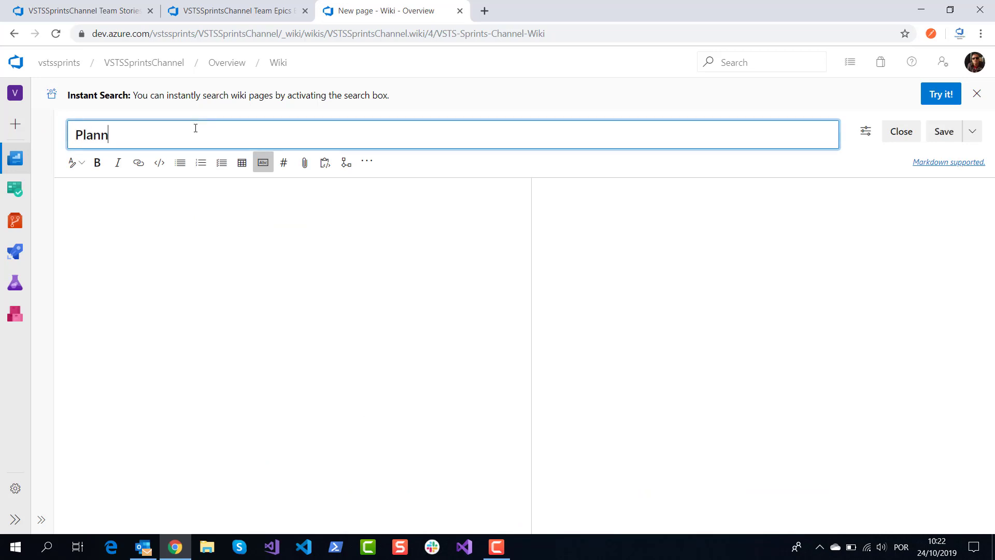
text(ing)
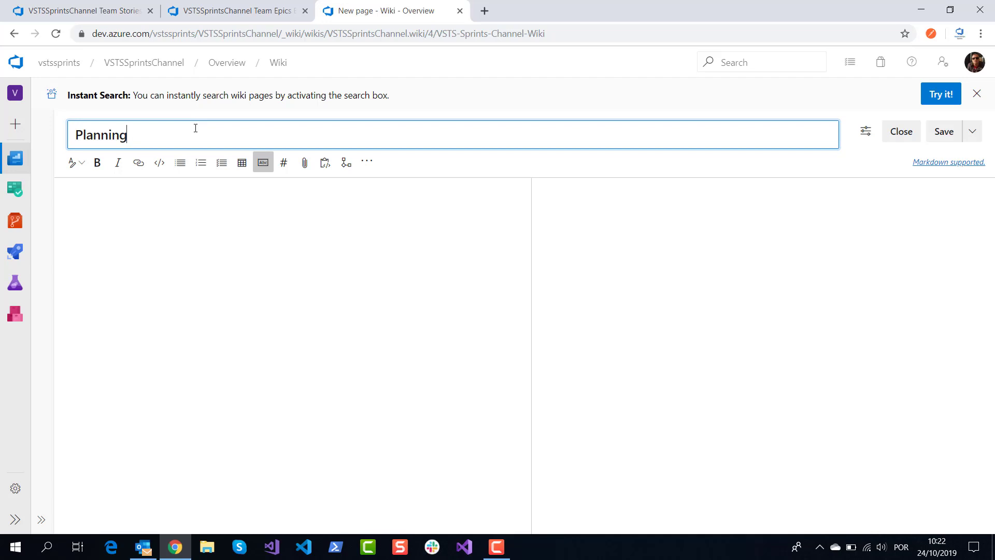
click(367, 161)
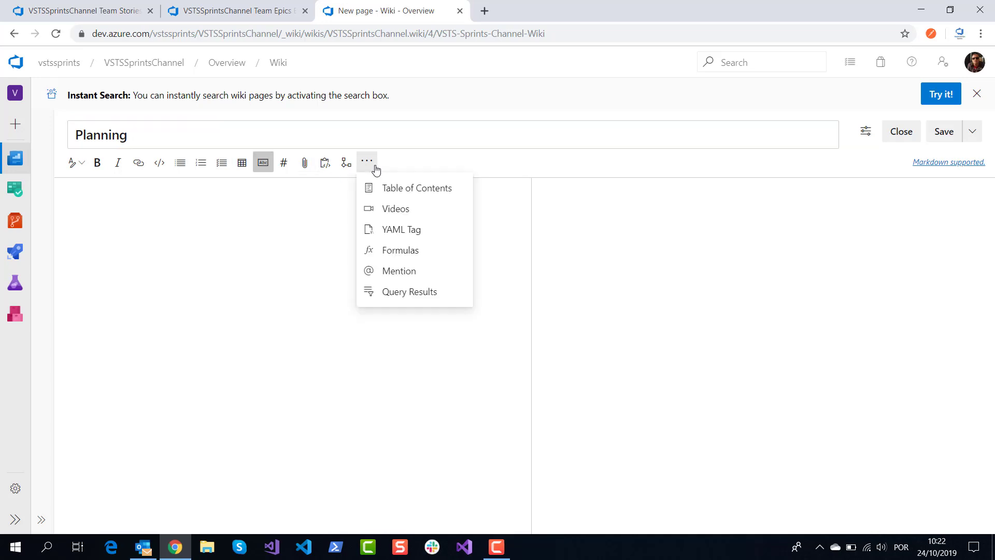
mouse_move(401, 293)
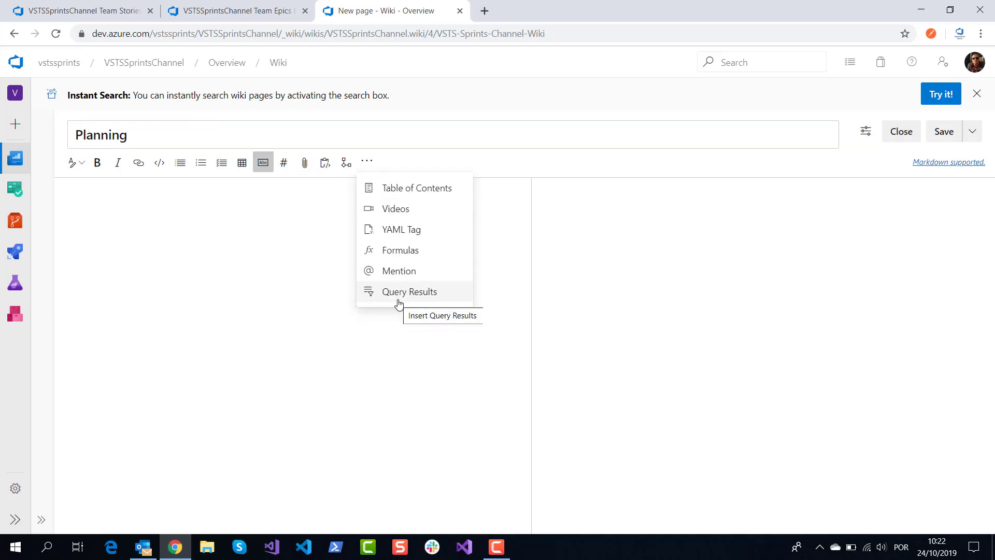
Step: Insert the 'VSTSSprintsChannel Team - Epics' query results table into the Planning page
click(409, 291)
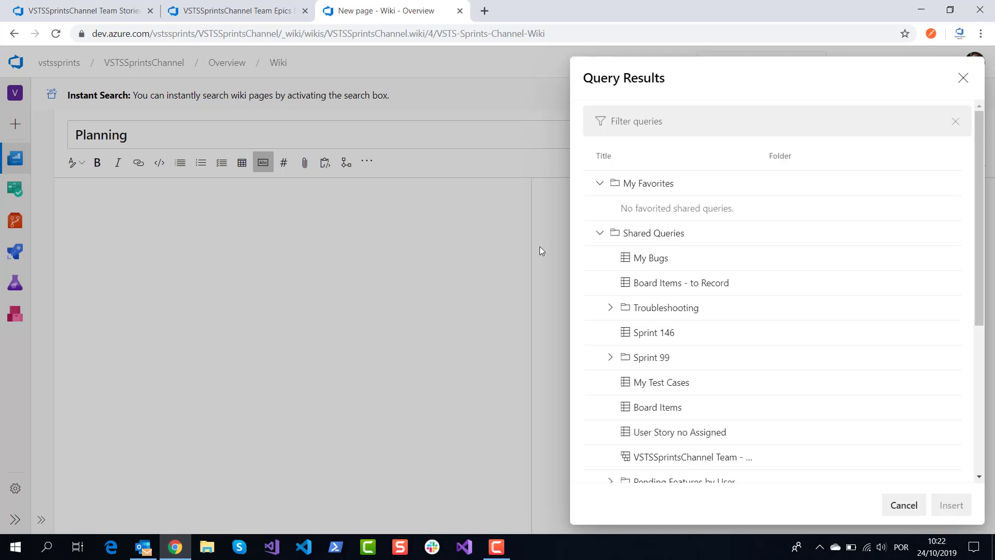
mouse_move(781, 287)
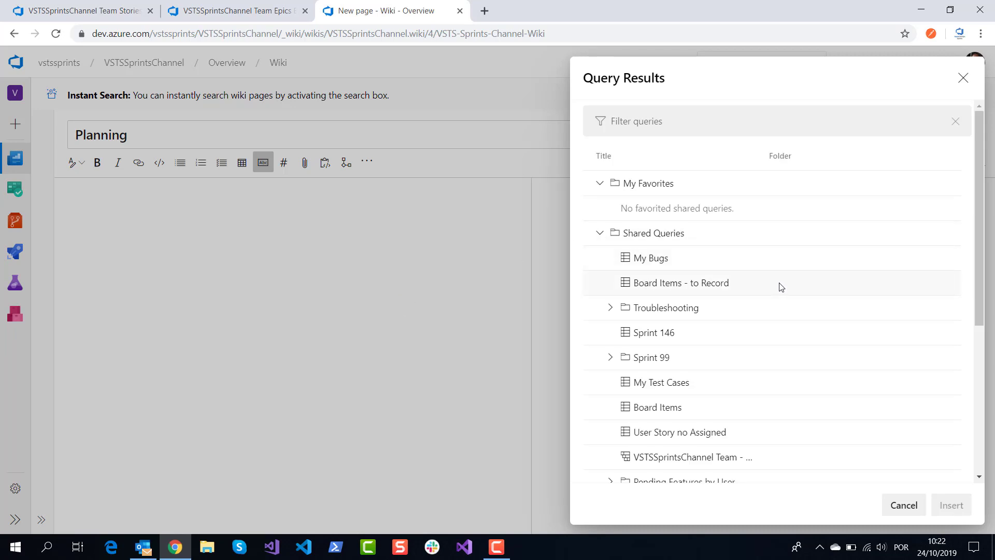
scroll(down, 3)
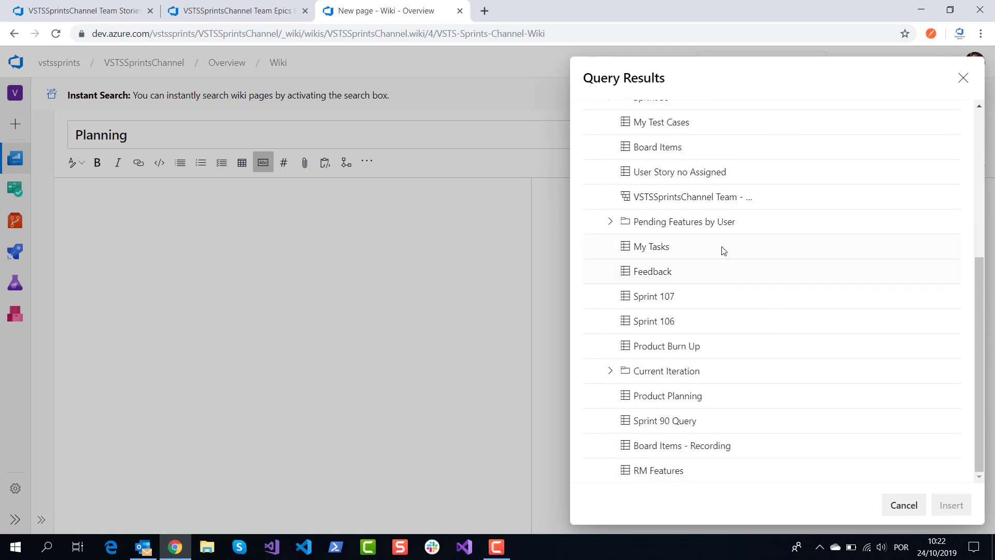
mouse_move(688, 197)
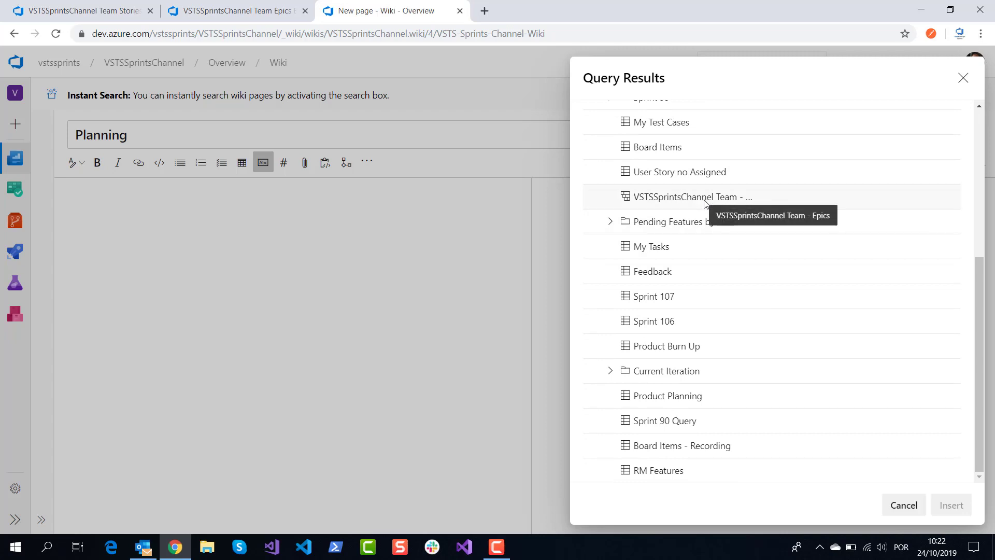
click(688, 197)
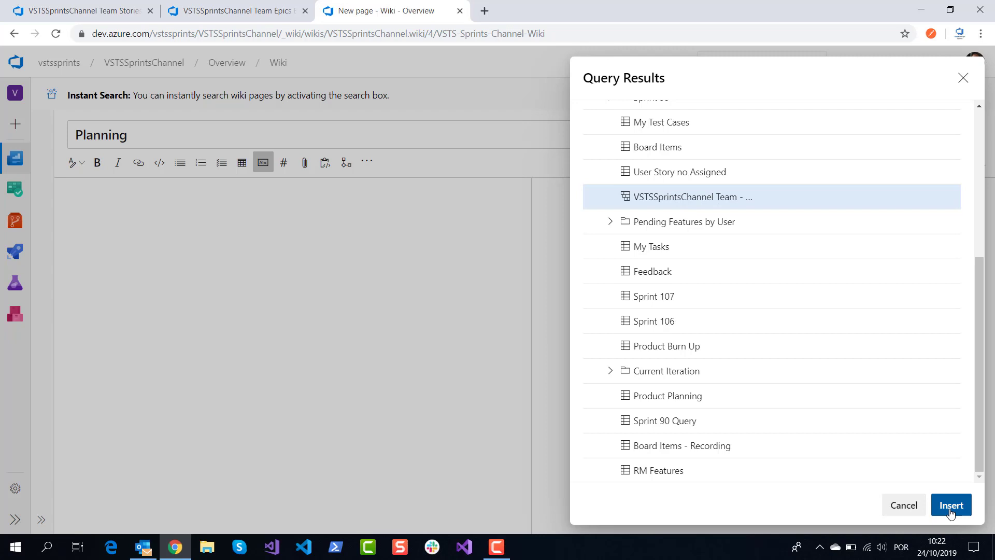
click(950, 505)
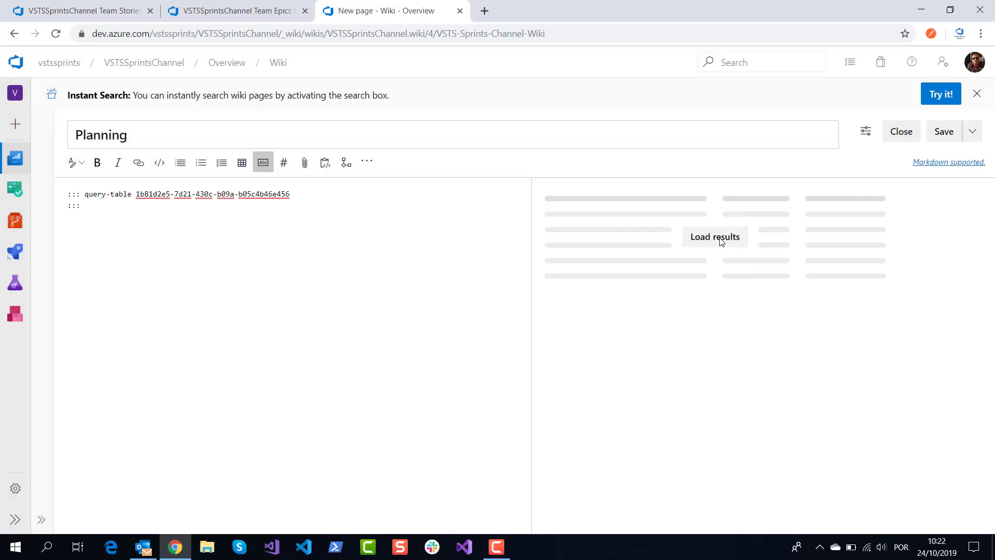
Step: Load the preview results and expand the Azure DevOps Sprints epic down to Sprint 115's user stories
click(715, 237)
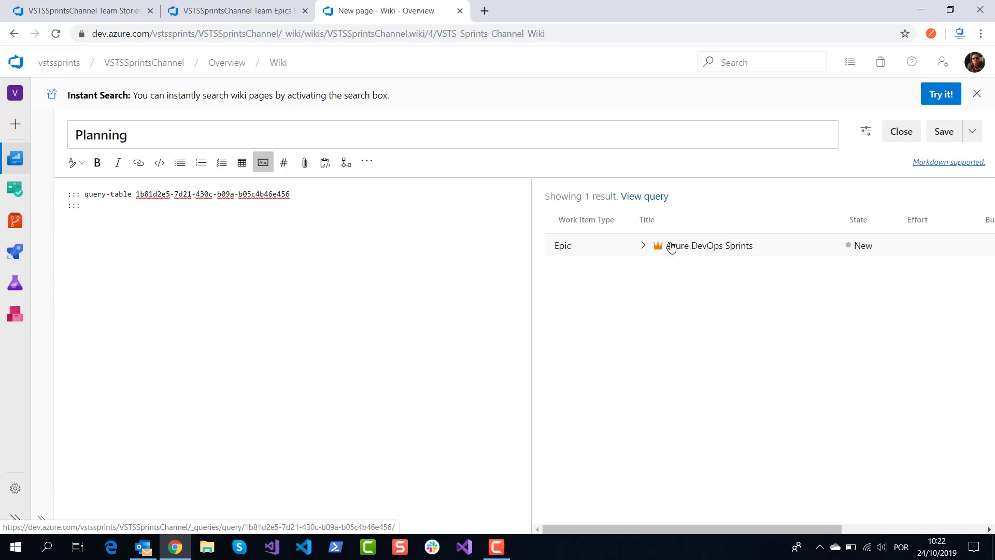
click(643, 246)
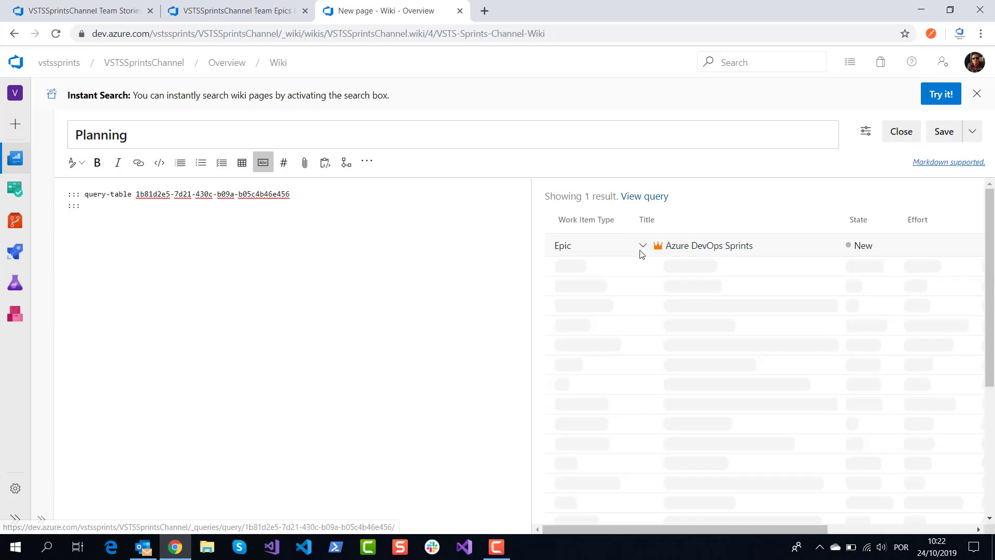
click(642, 245)
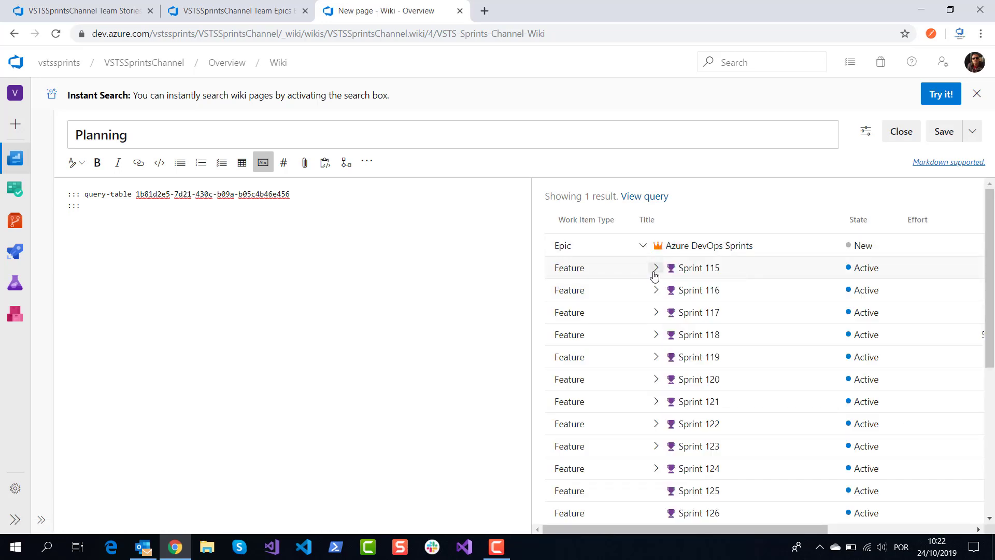
click(655, 268)
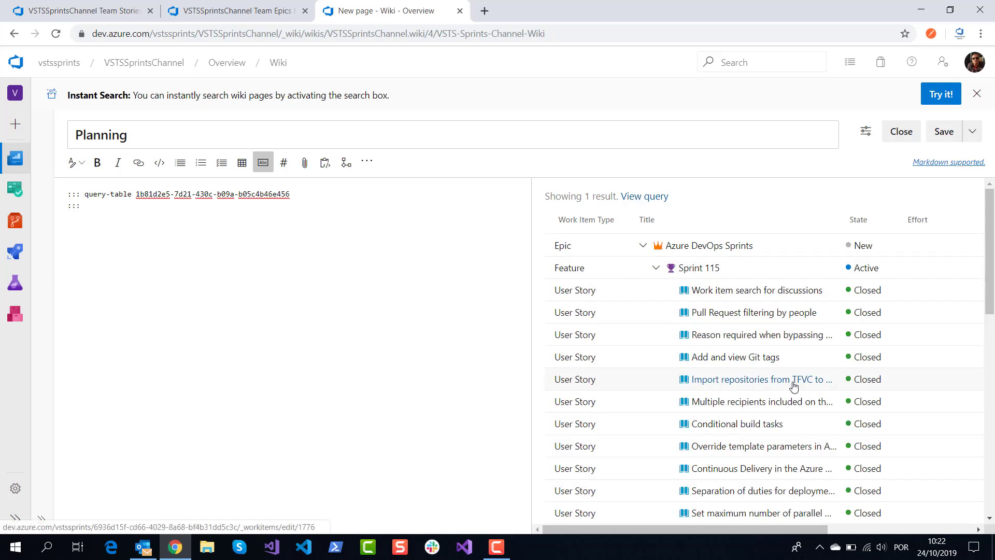